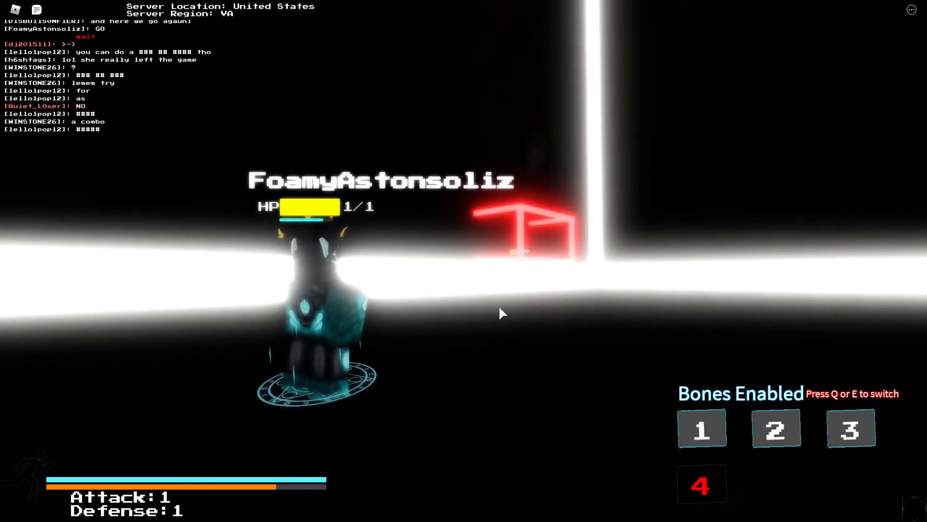
# Step: Cycle the attack mode once with E, from Bones Enabled to Telekinesis Enabled
pyautogui.press('e')
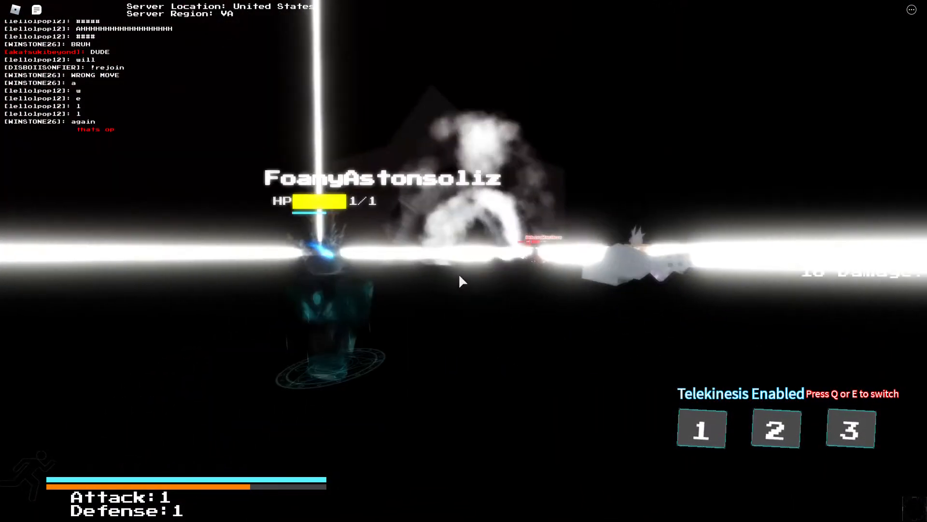
# Step: Fire Telekinesis attack 1 at the opponent, then switch the attack set to Blasters
pyautogui.press('1')
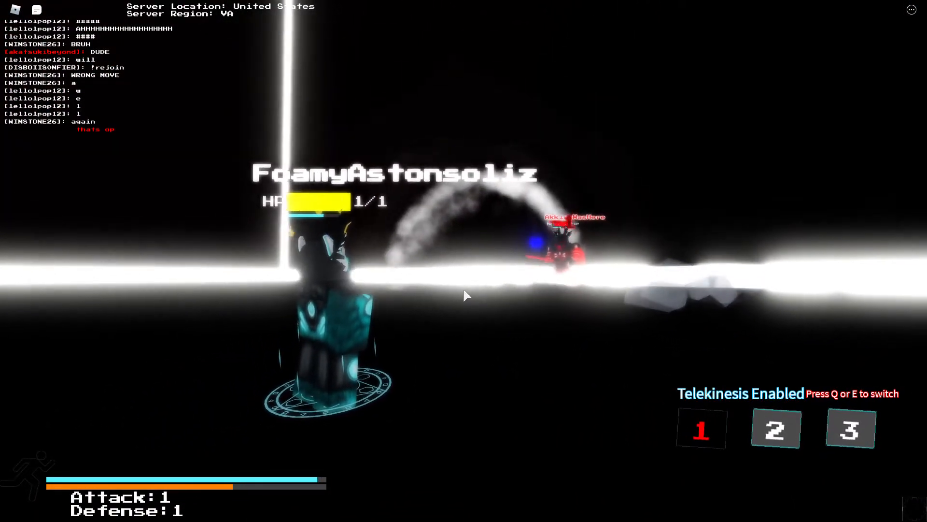
pyautogui.press('e')
pyautogui.write('RED')
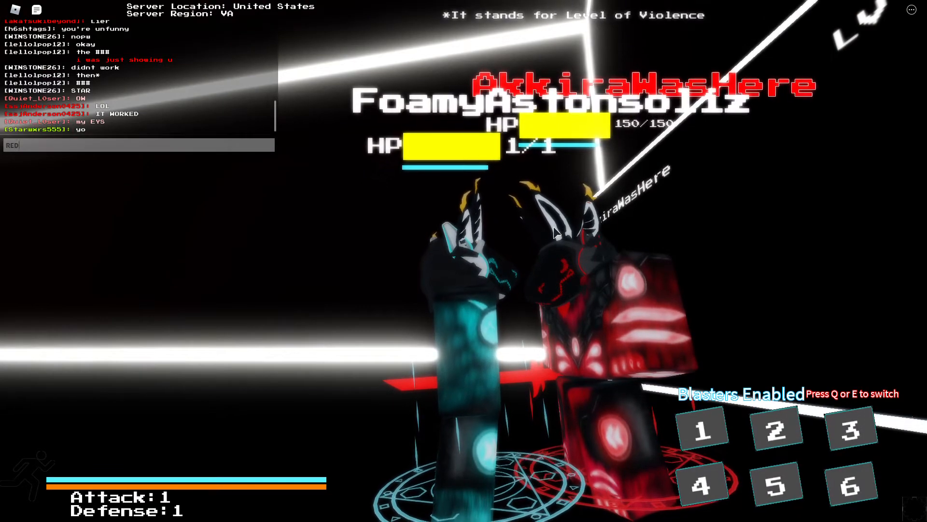
# Step: Type 'VS', then cycle from Telekinesis through Bones to the Blasters attack set
pyautogui.write('VS')
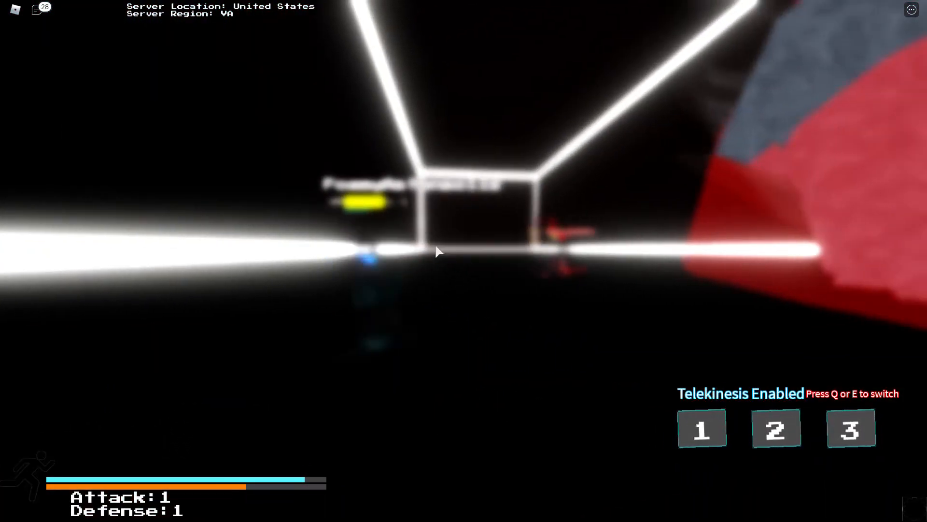
pyautogui.press('e')
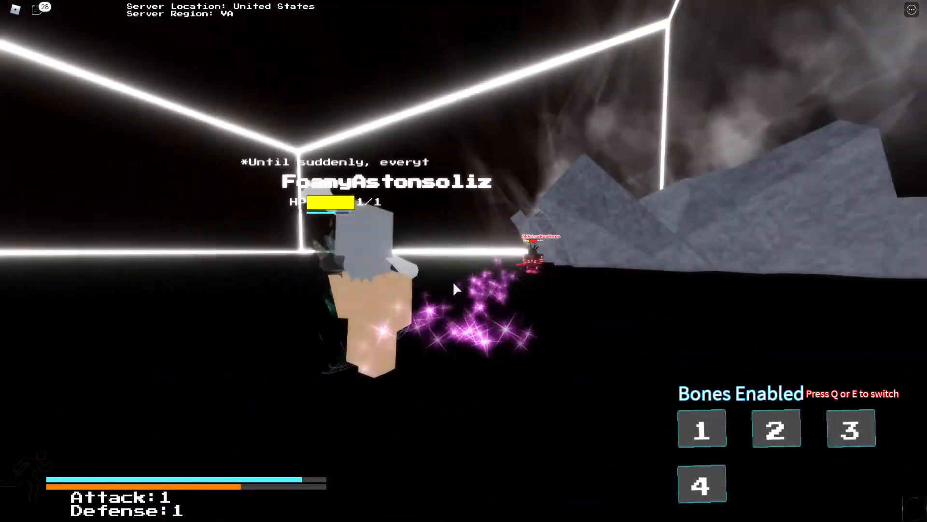
pyautogui.press('e')
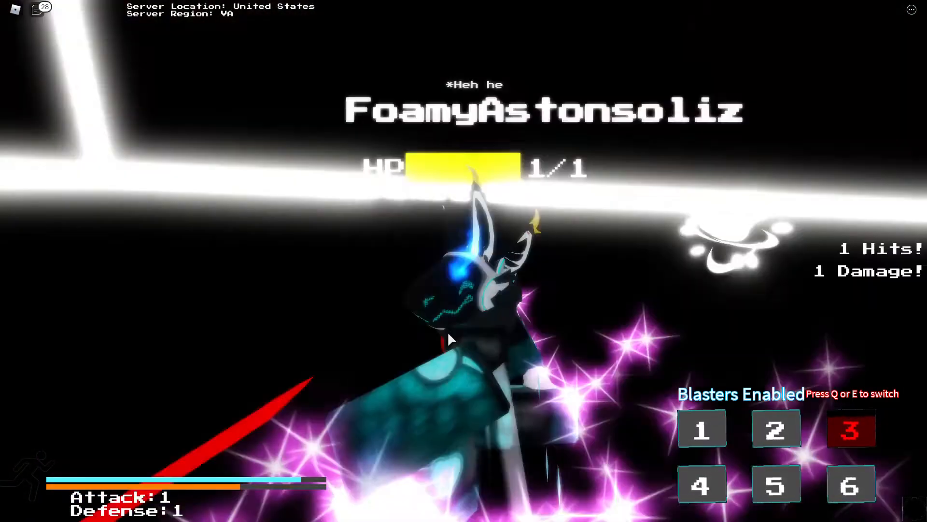